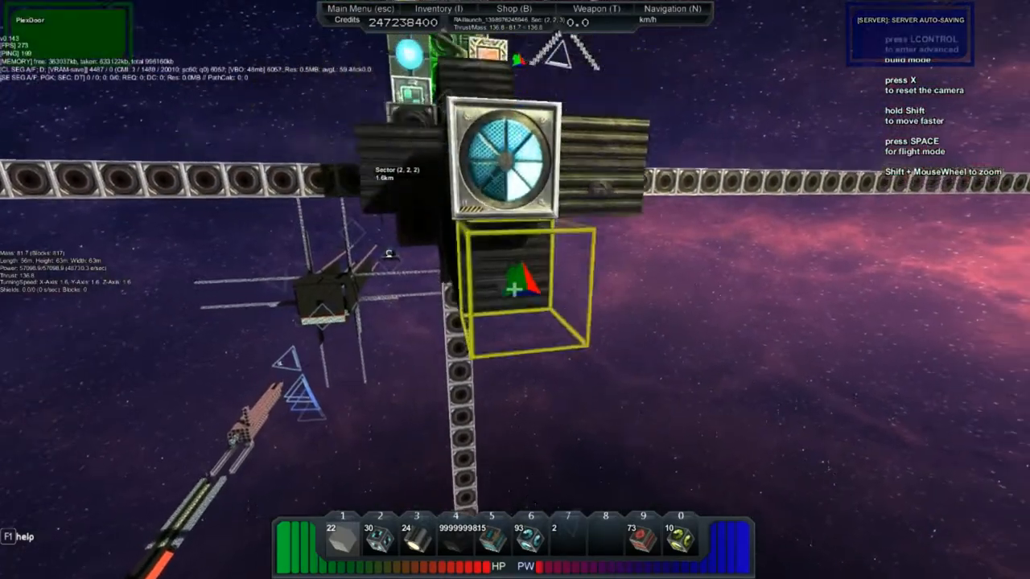
mouse_move(515, 290)
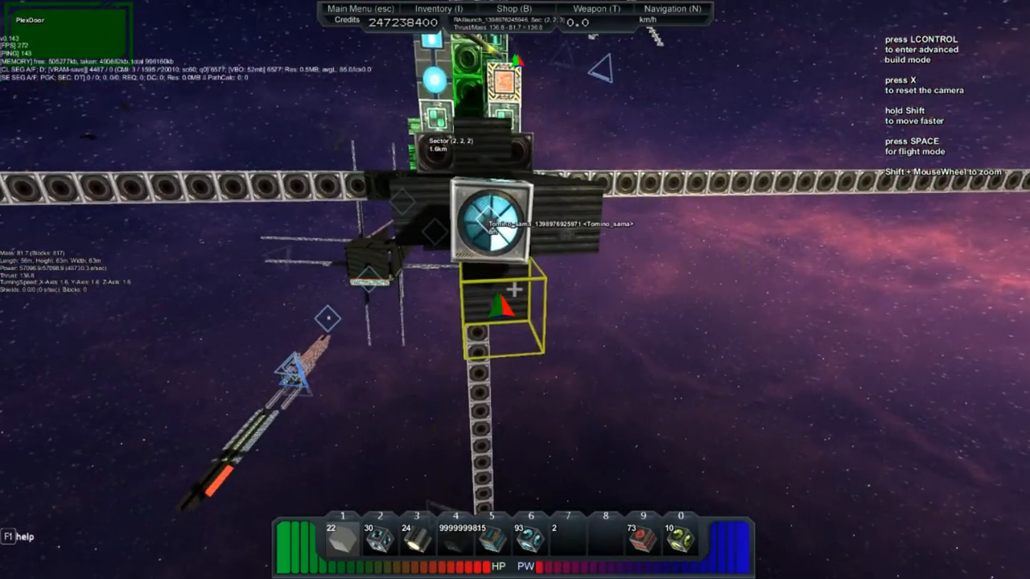
Step: Switch the launcher to flight mode, then exit it to float on foot beside it
key("space")
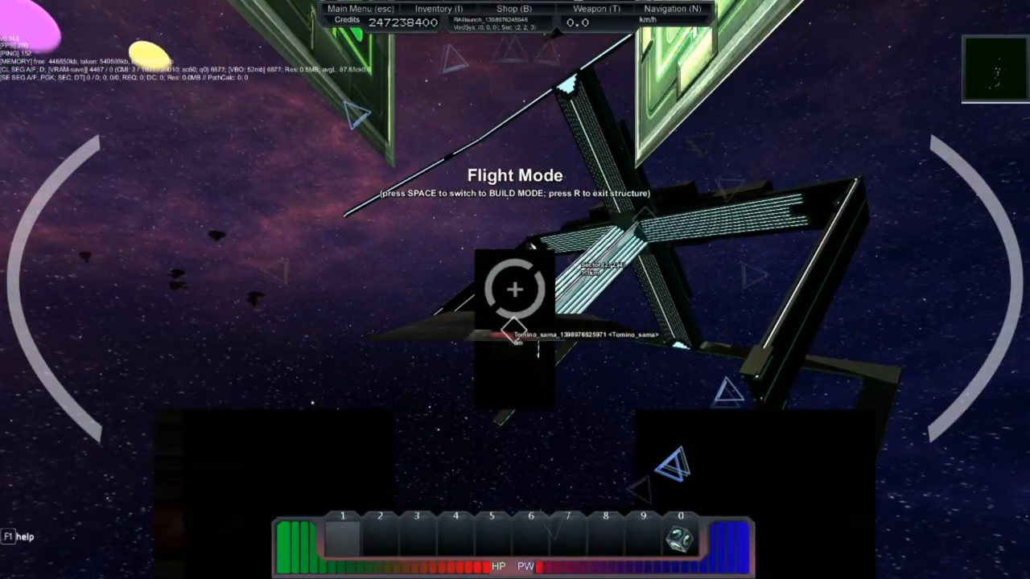
key("space")
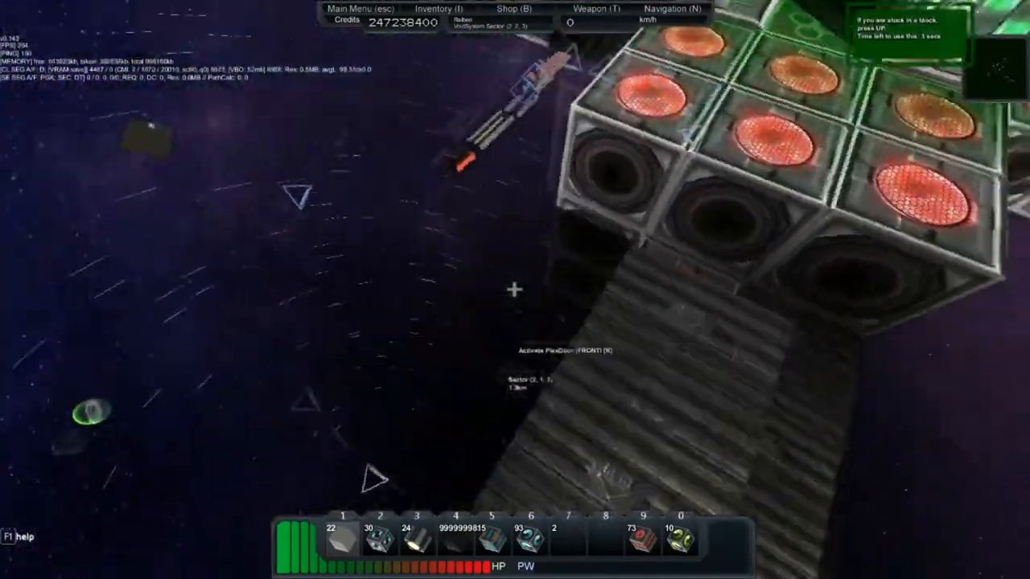
mouse_move(515, 289)
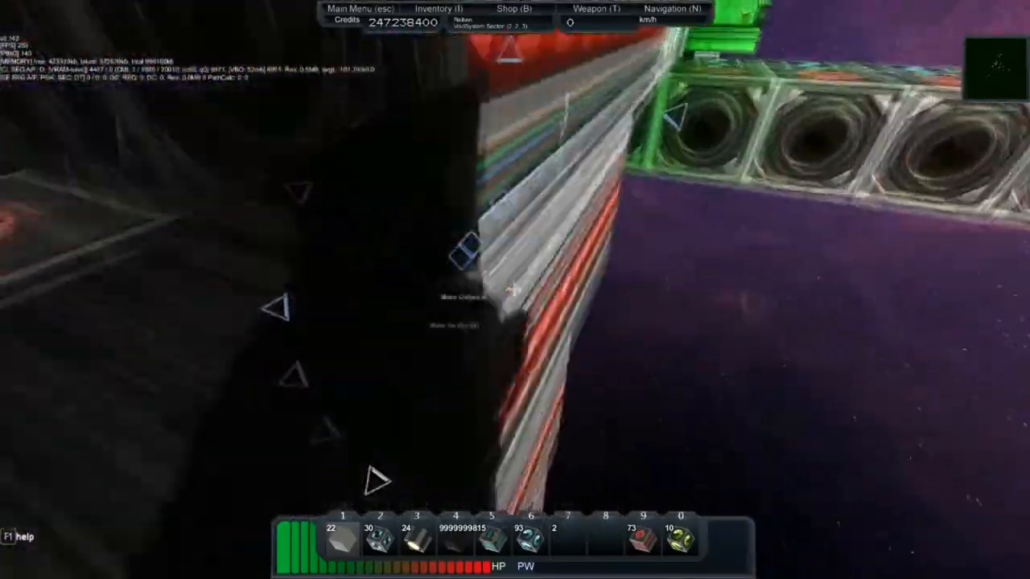
mouse_move(515, 290)
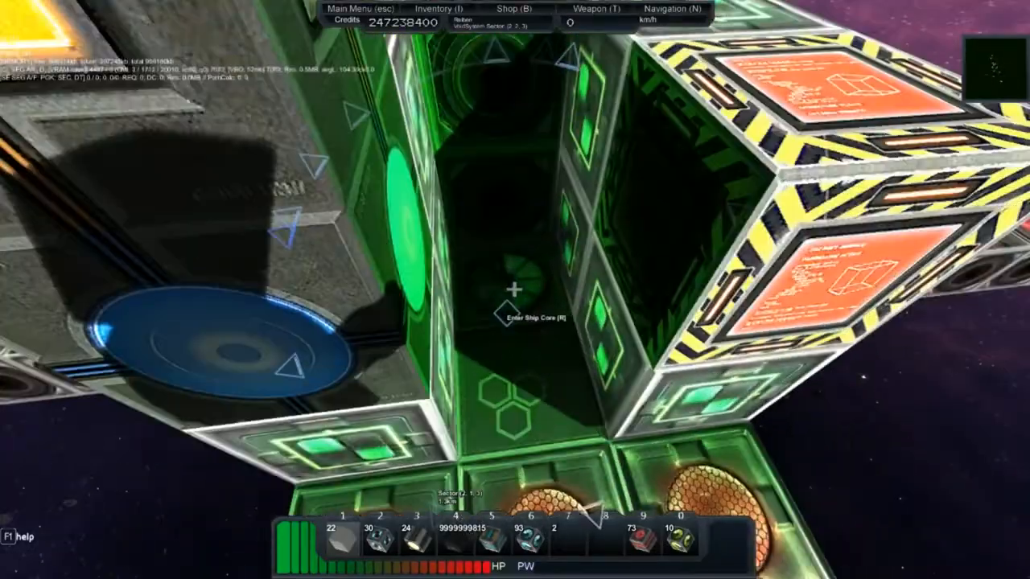
Step: Enter the launcher's ship core to reach the personal blueprint catalog
key("r")
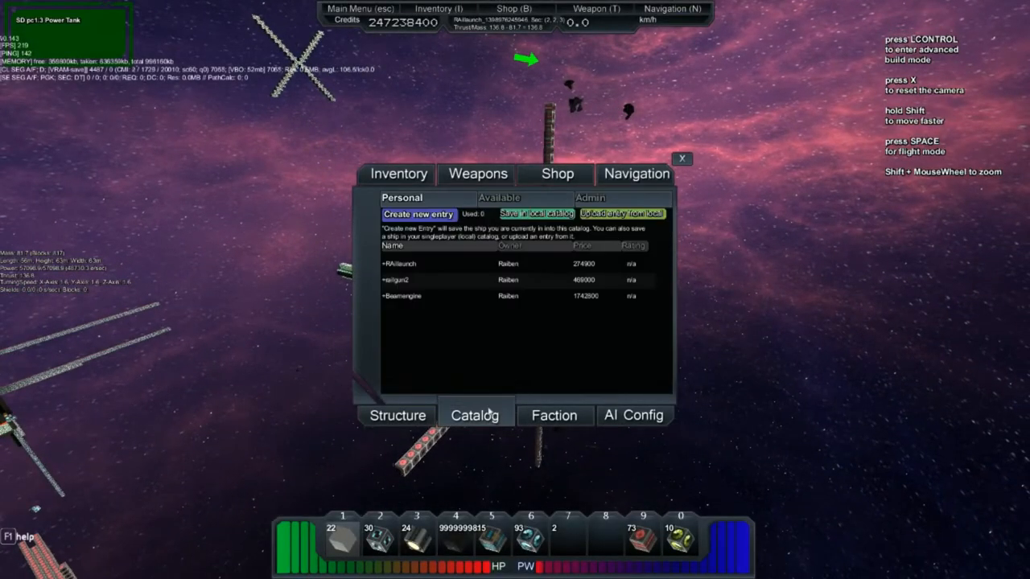
Step: Create a new catalog blueprint entry named 'Massrelay1', then close the catalog
left_click(418, 214)
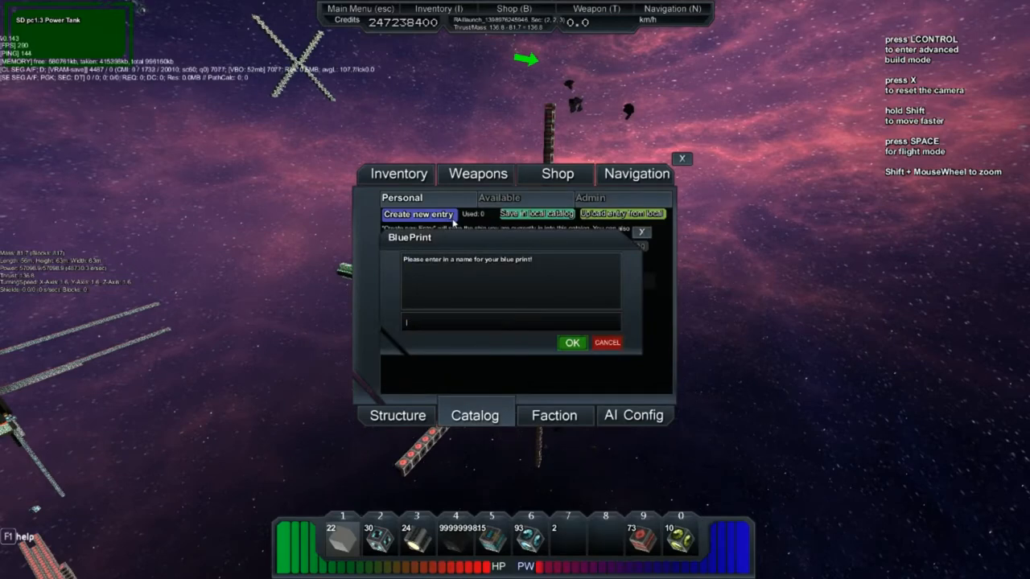
type("Massrelaj")
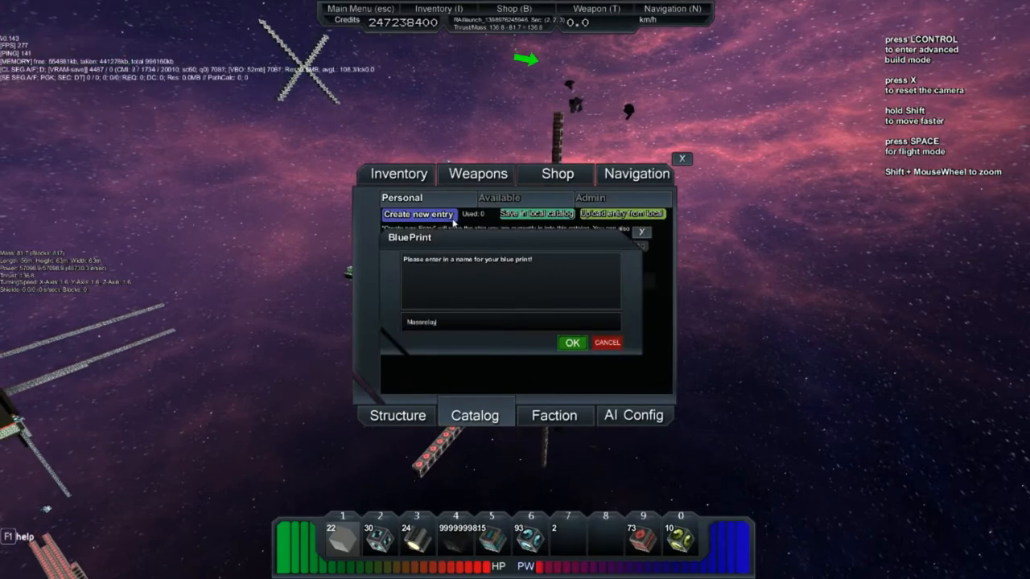
left_click(572, 342)
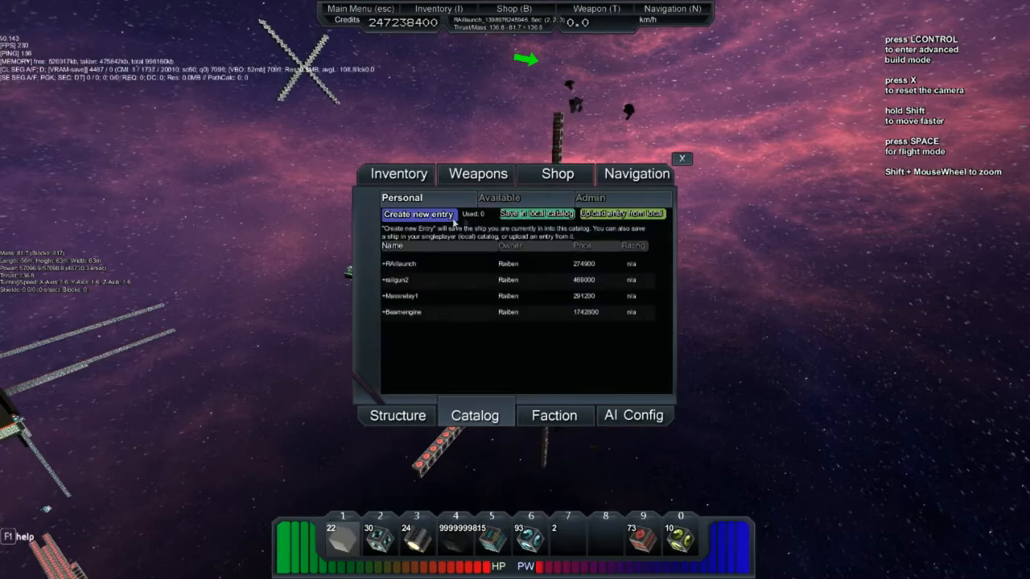
left_click(682, 158)
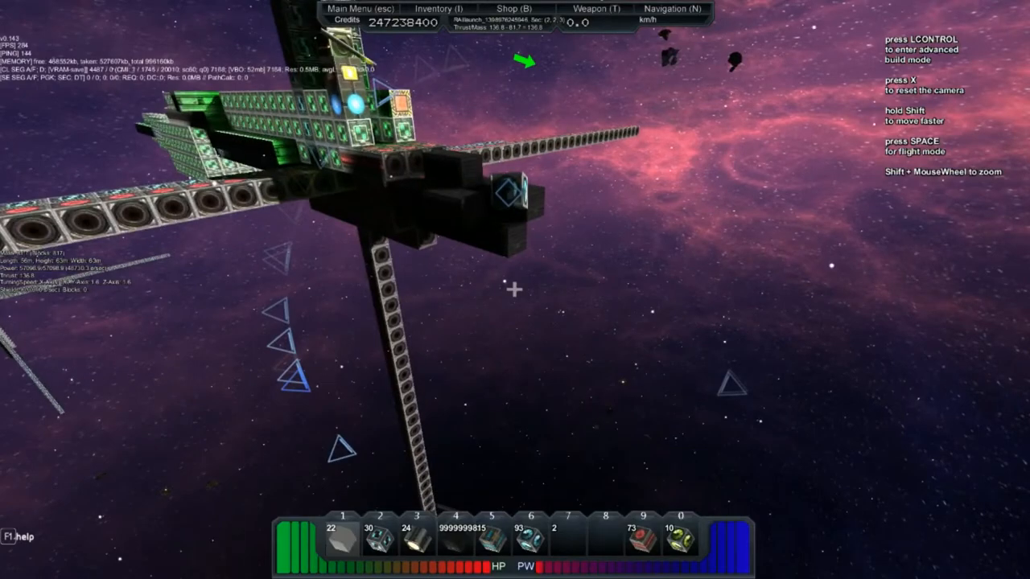
mouse_move(515, 289)
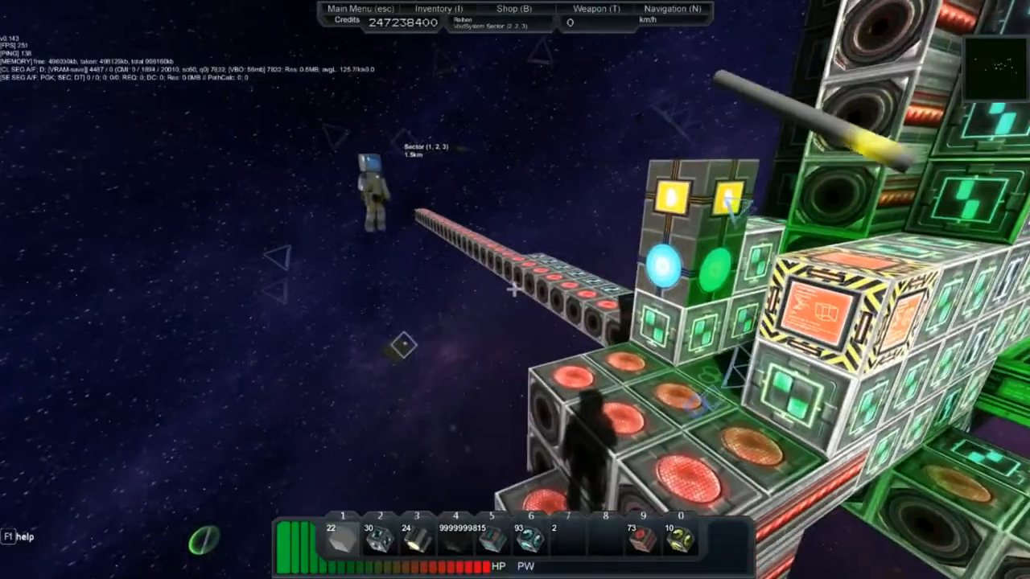
mouse_move(515, 289)
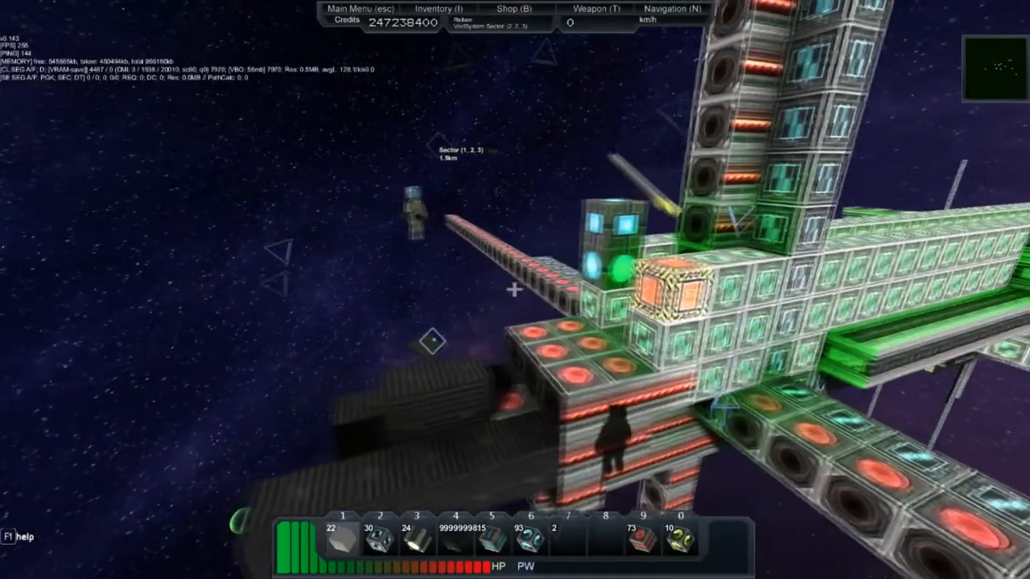
mouse_move(515, 290)
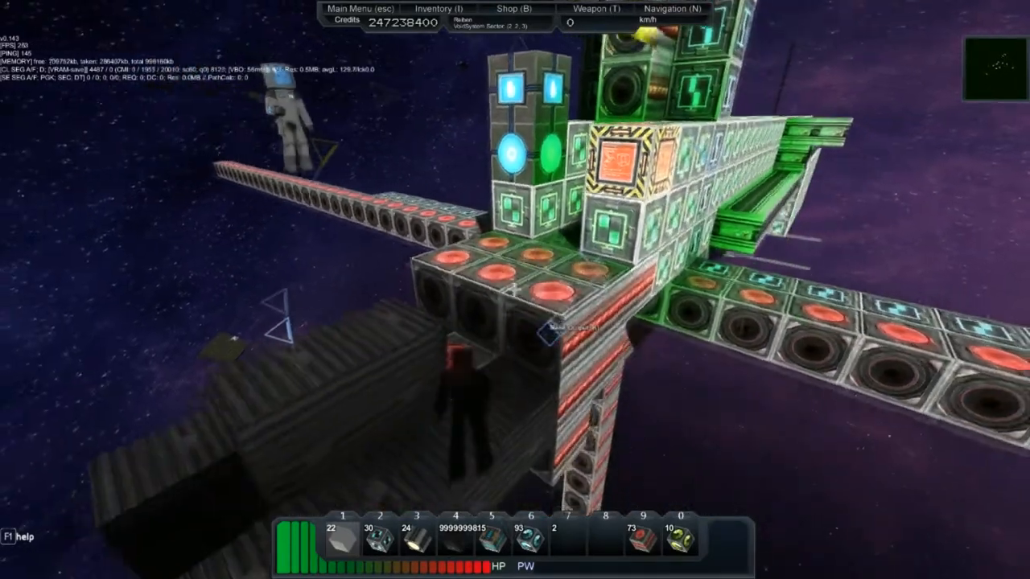
mouse_move(515, 290)
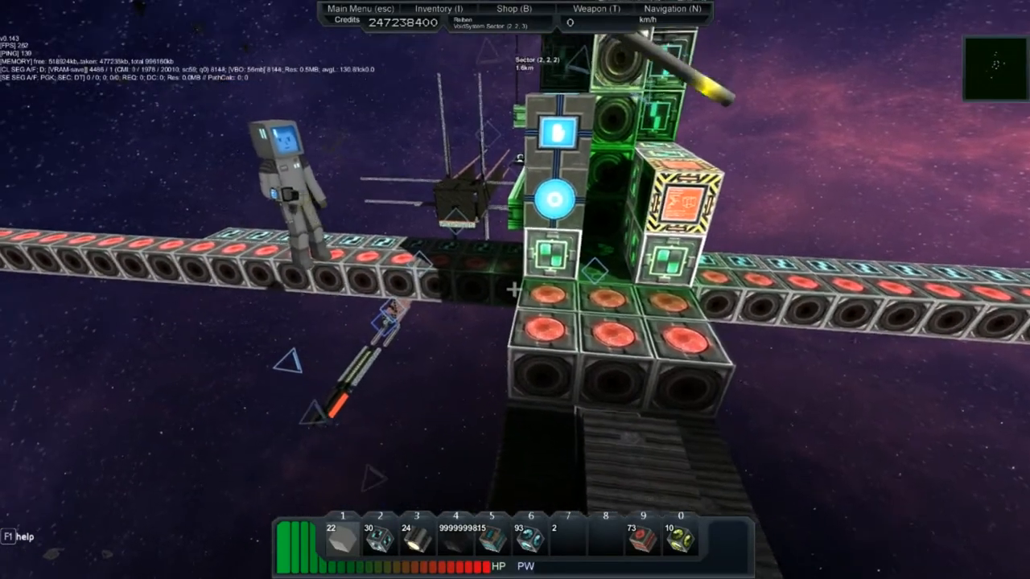
mouse_move(515, 289)
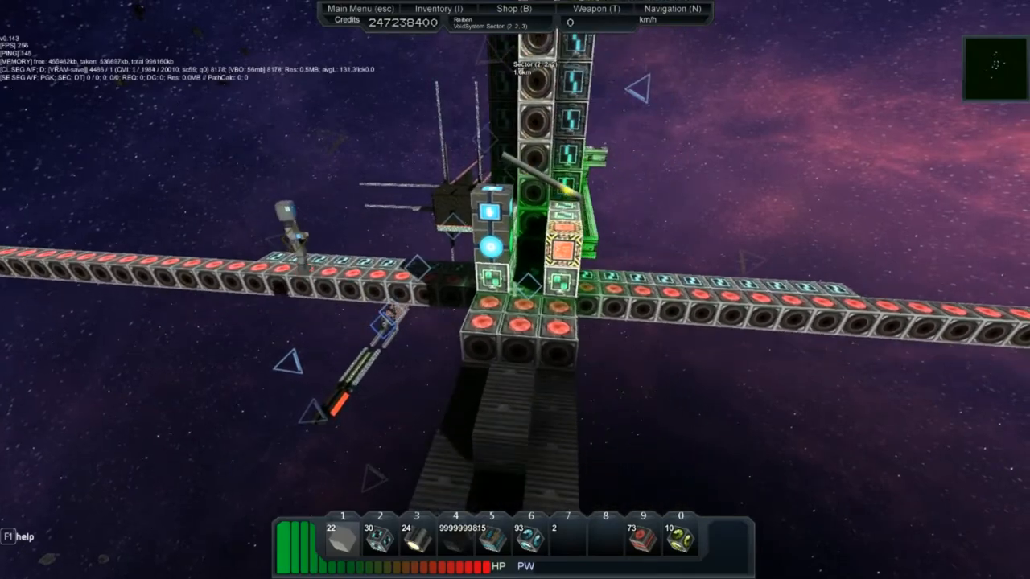
mouse_move(515, 290)
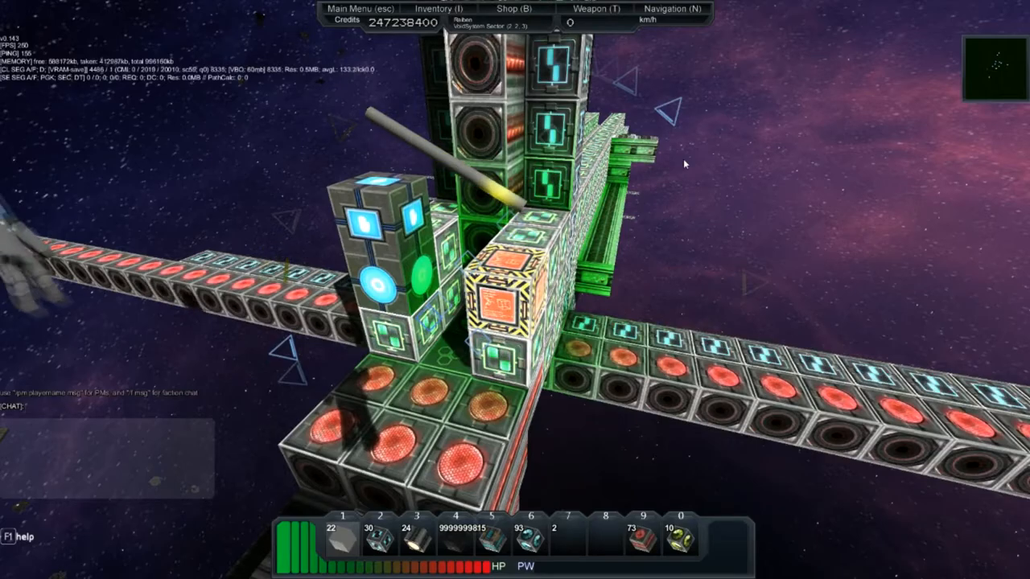
mouse_move(684, 164)
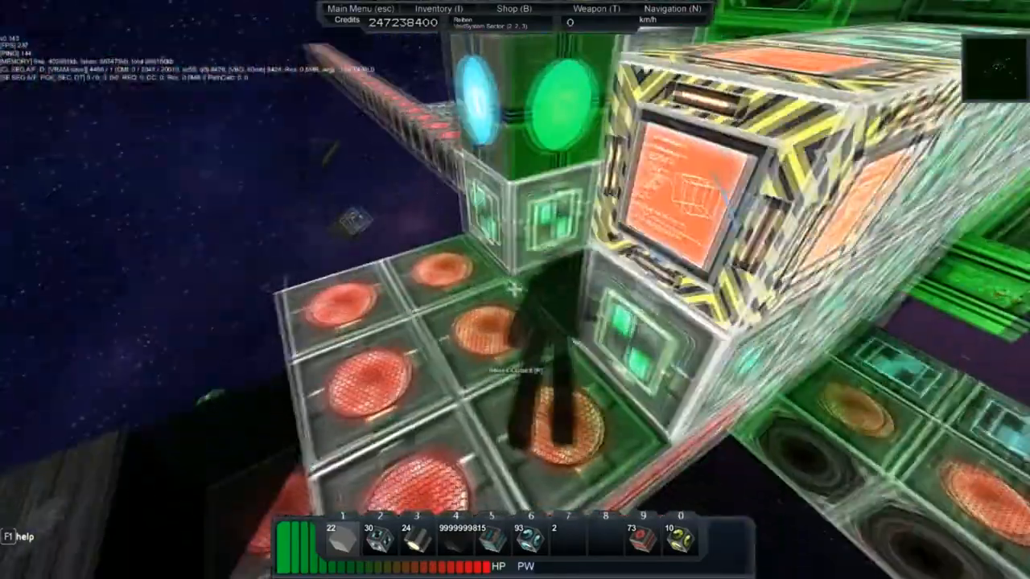
mouse_move(515, 289)
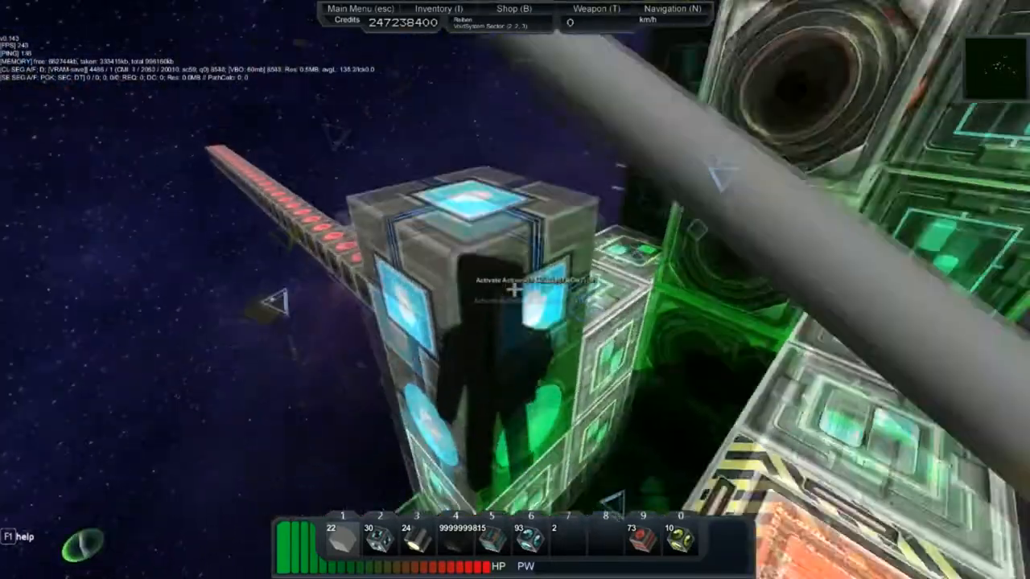
mouse_move(515, 290)
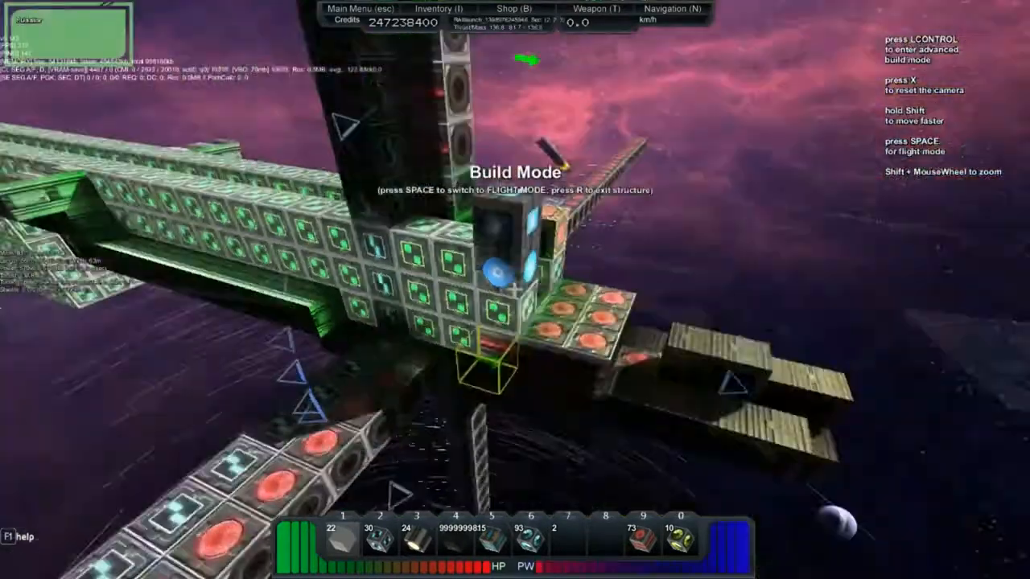
Step: Toggle the launcher structure into flight mode and back to build mode
key("space")
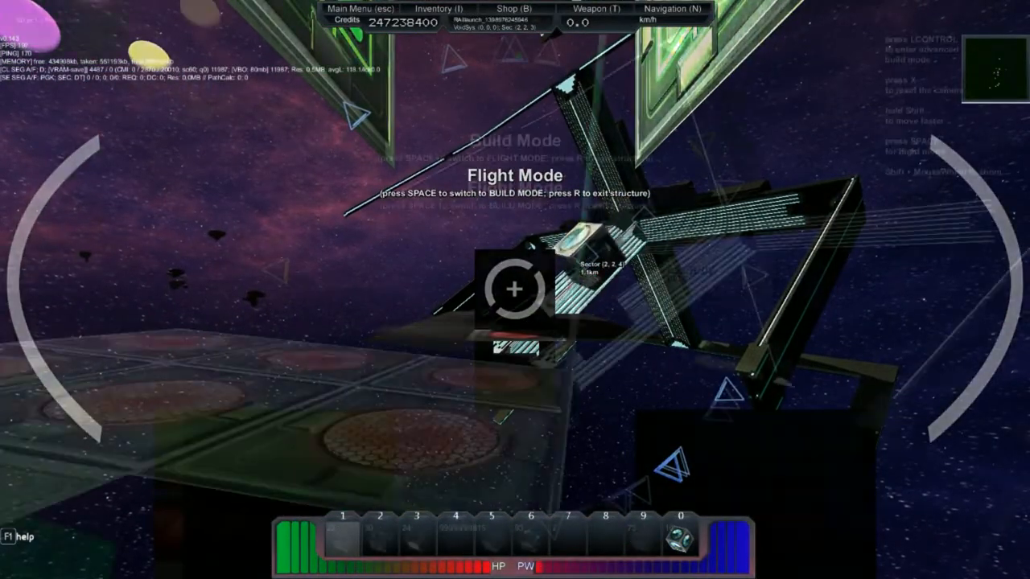
key("space")
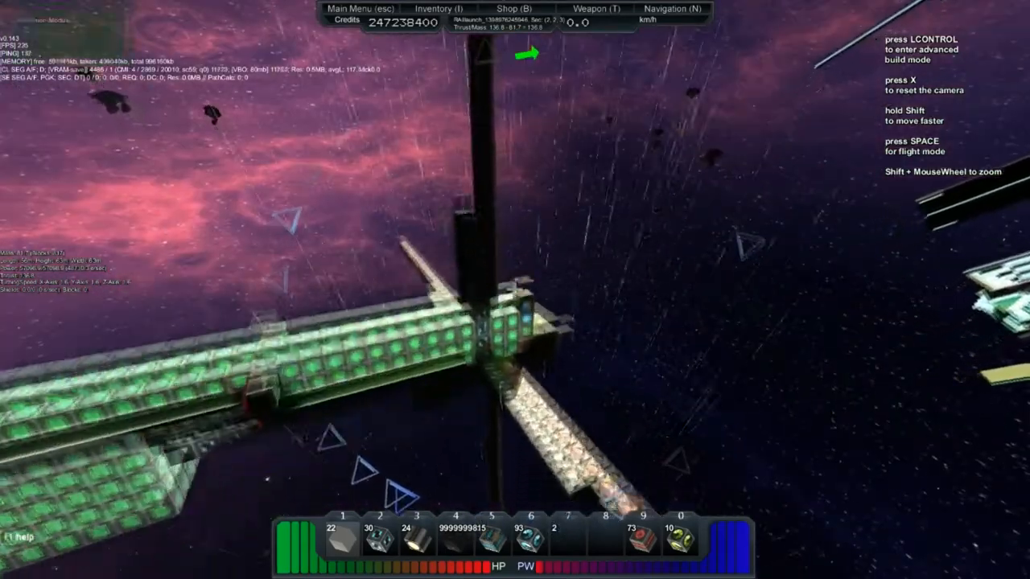
mouse_move(515, 290)
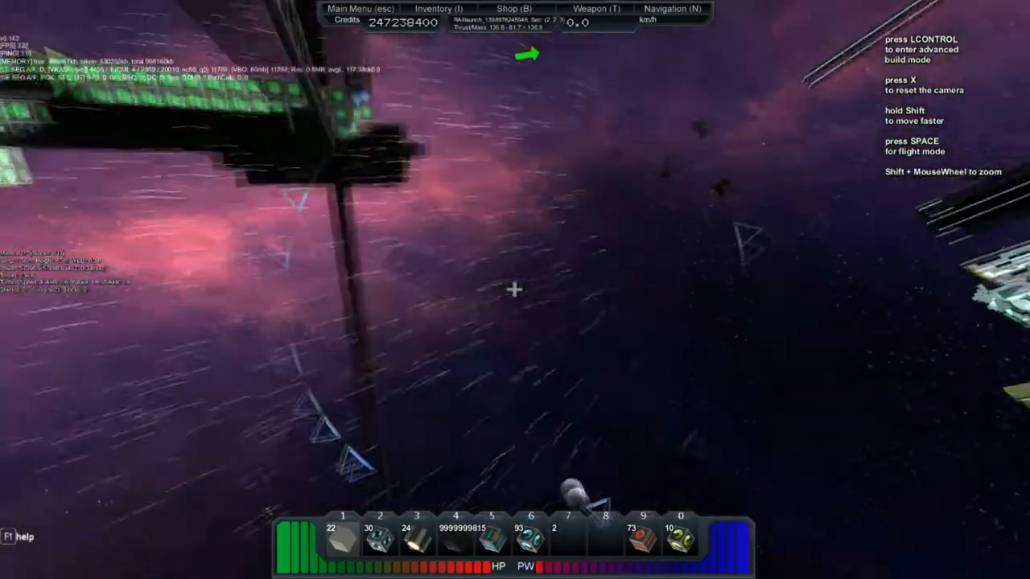